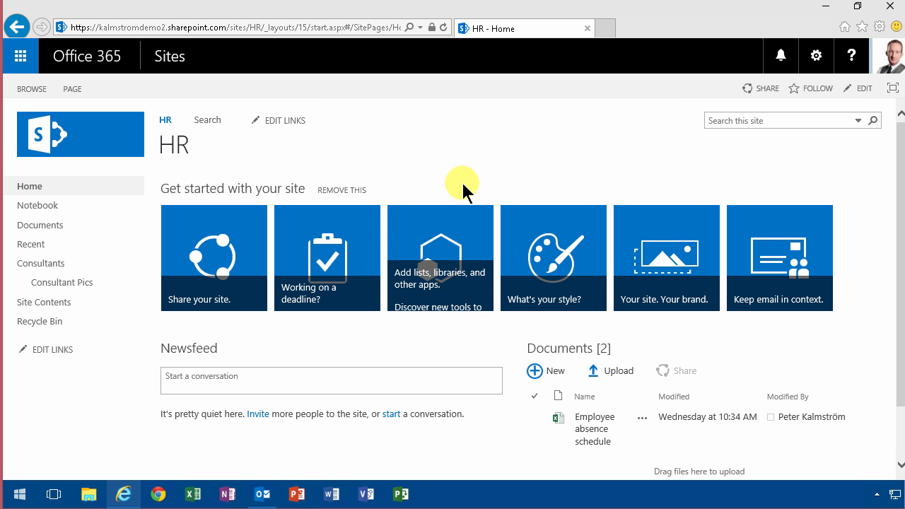
# Step: Create a new Calendar app named 'HR Events' on the HR site from the settings gear
pyautogui.click(815, 56)
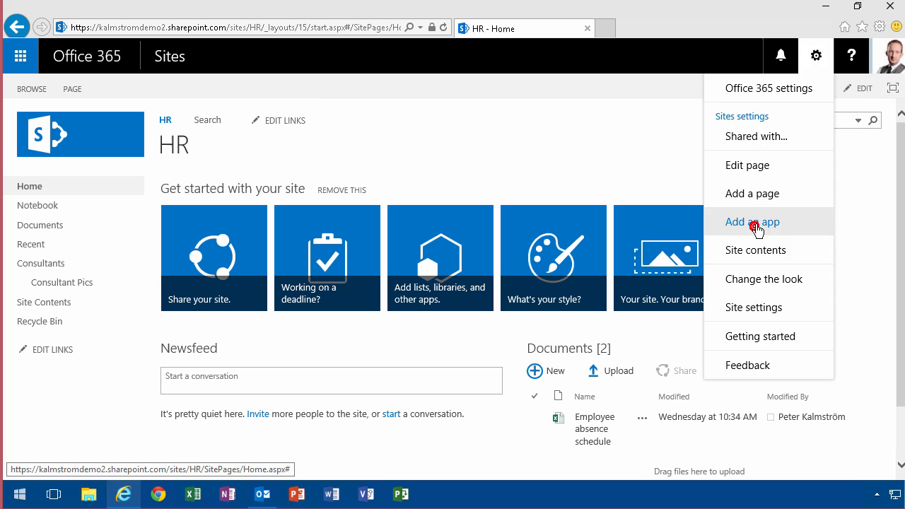
pyautogui.click(752, 221)
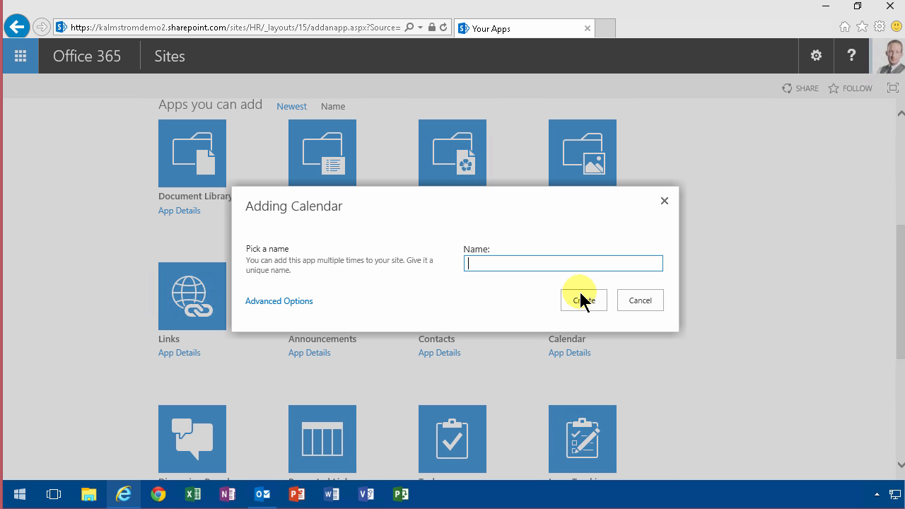
pyautogui.write('HR')
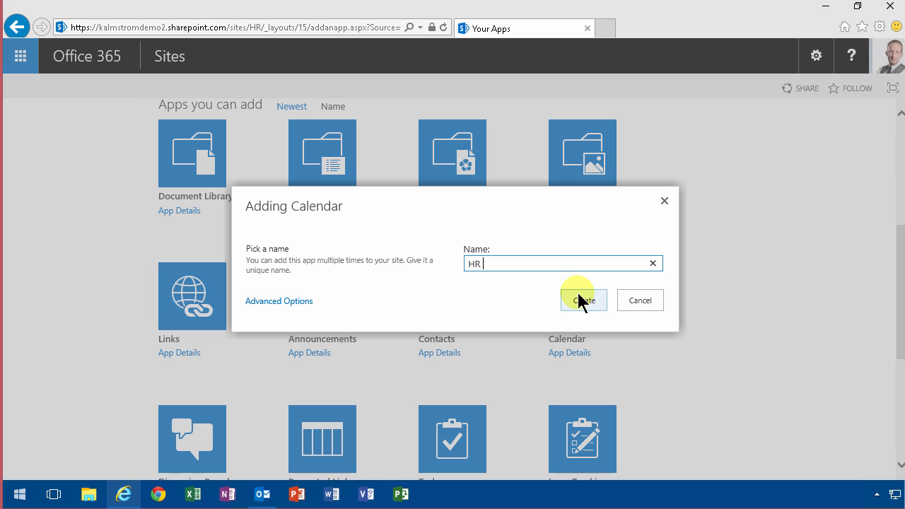
pyautogui.click(582, 299)
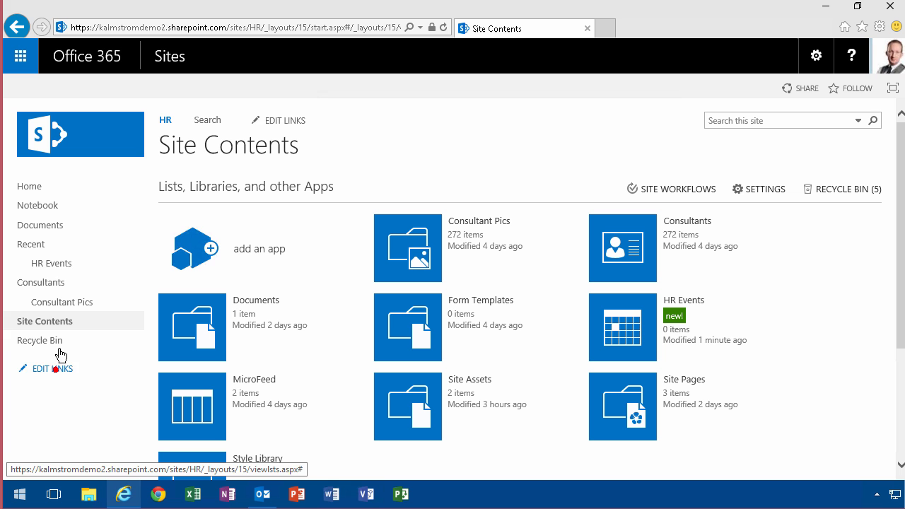
# Step: Go to the HR Events calendar and reach its List Settings
pyautogui.click(46, 367)
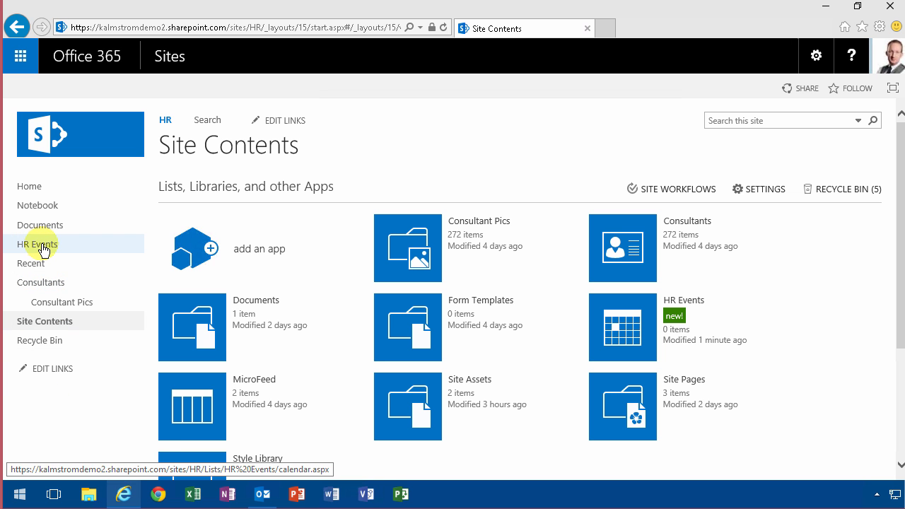
pyautogui.click(37, 243)
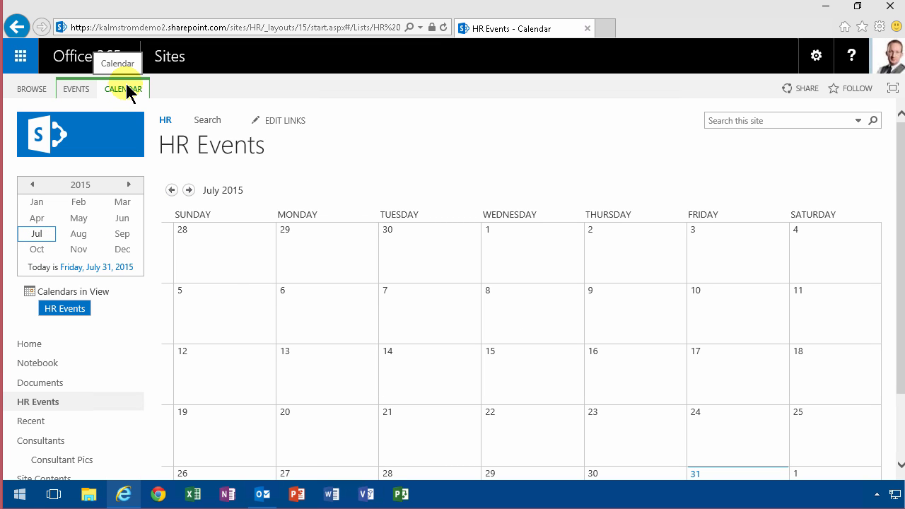
pyautogui.click(123, 88)
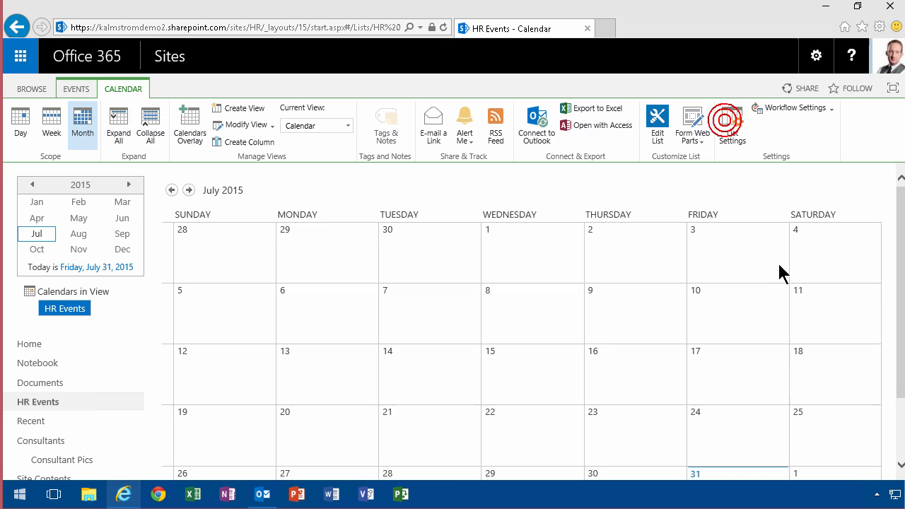
pyautogui.click(731, 125)
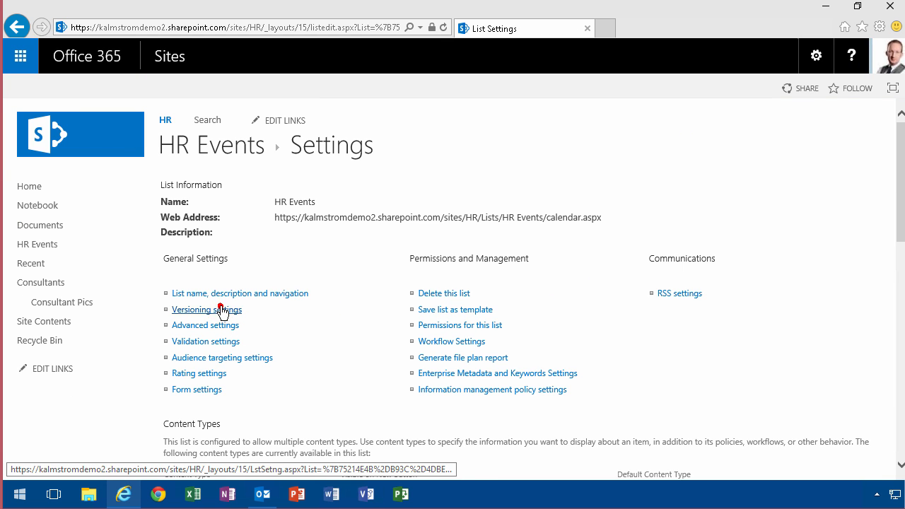
# Step: Keep versioning set to Yes for every edit, confirm, and return to the HR Events July 2015 view
pyautogui.click(206, 308)
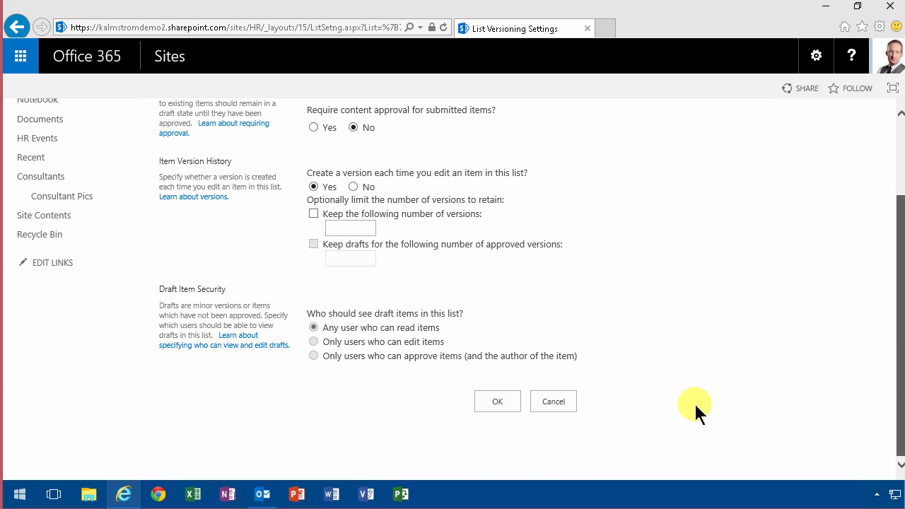
pyautogui.click(498, 401)
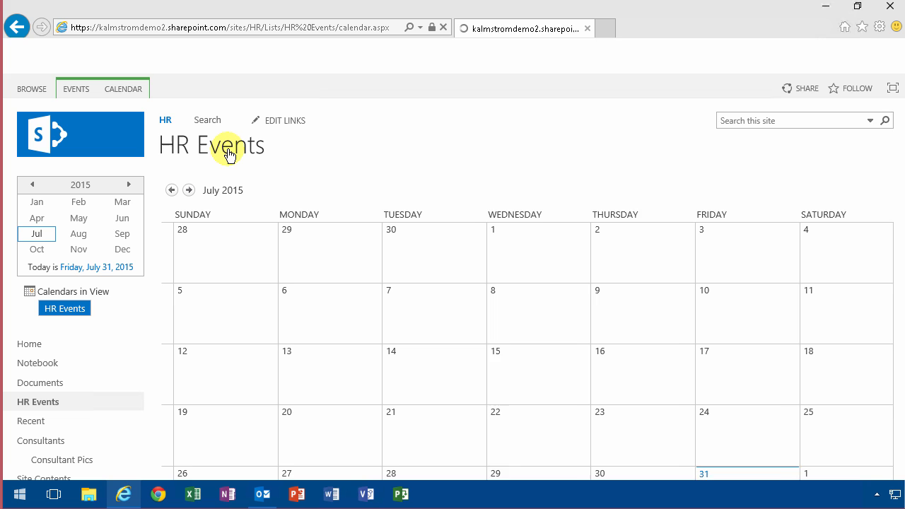
pyautogui.click(122, 87)
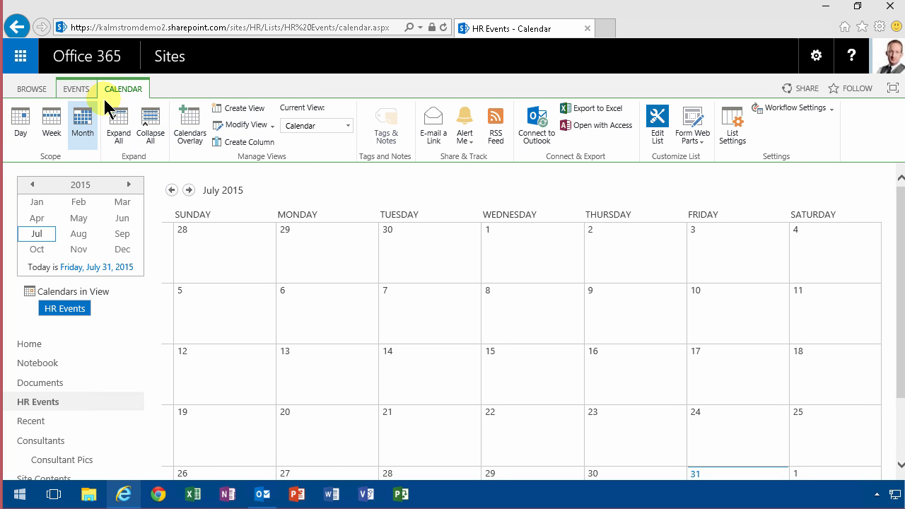
# Step: Add a July 7 event titled 'National Holiday' with description 'Closed for business'
pyautogui.click(77, 87)
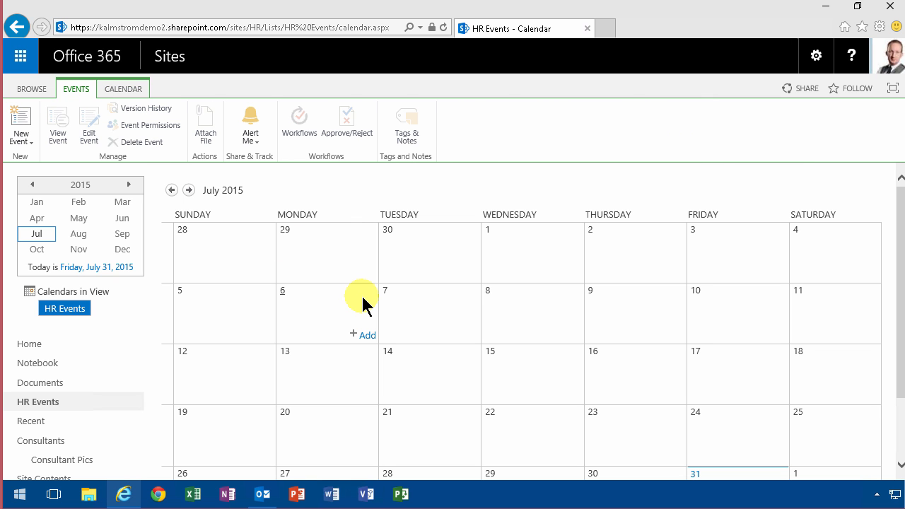
pyautogui.moveTo(373, 296)
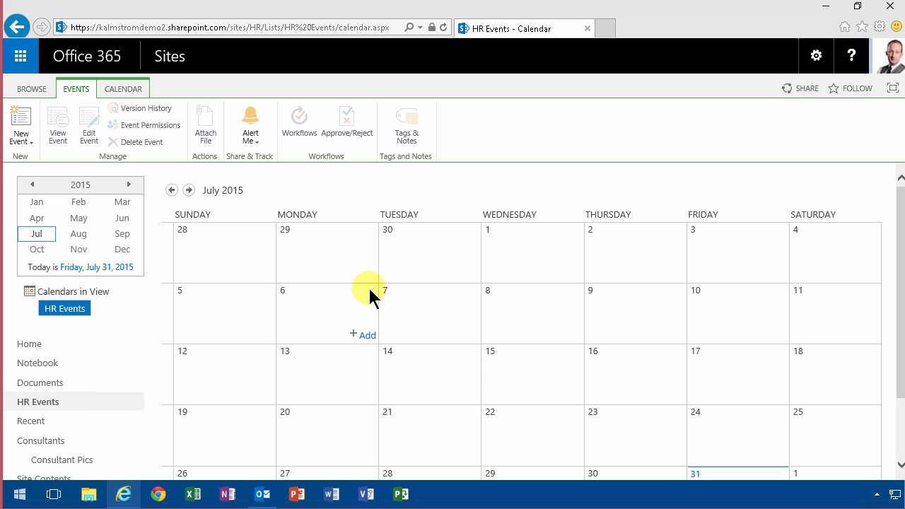
pyautogui.moveTo(418, 302)
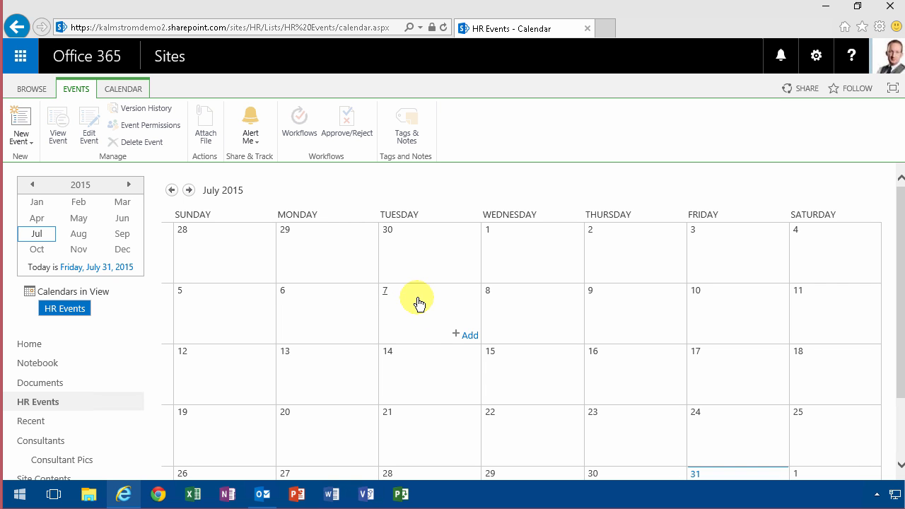
pyautogui.moveTo(470, 336)
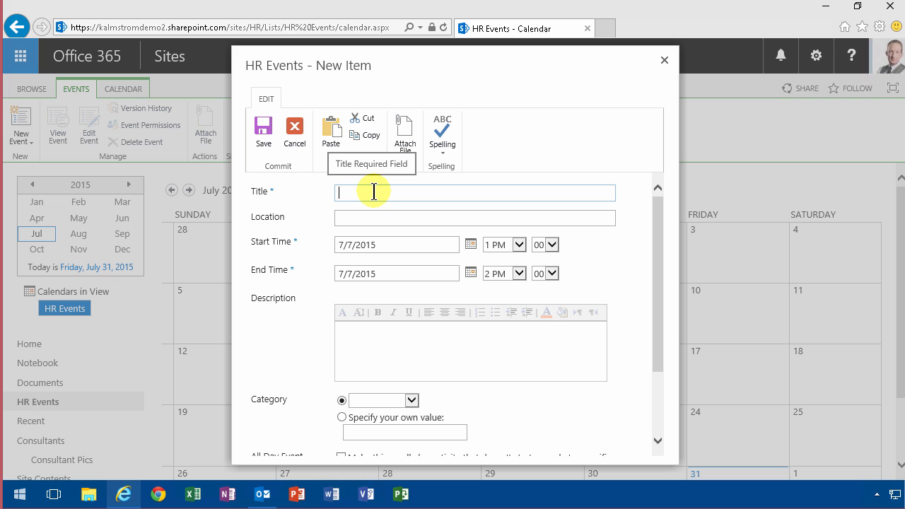
pyautogui.write('National Holiday')
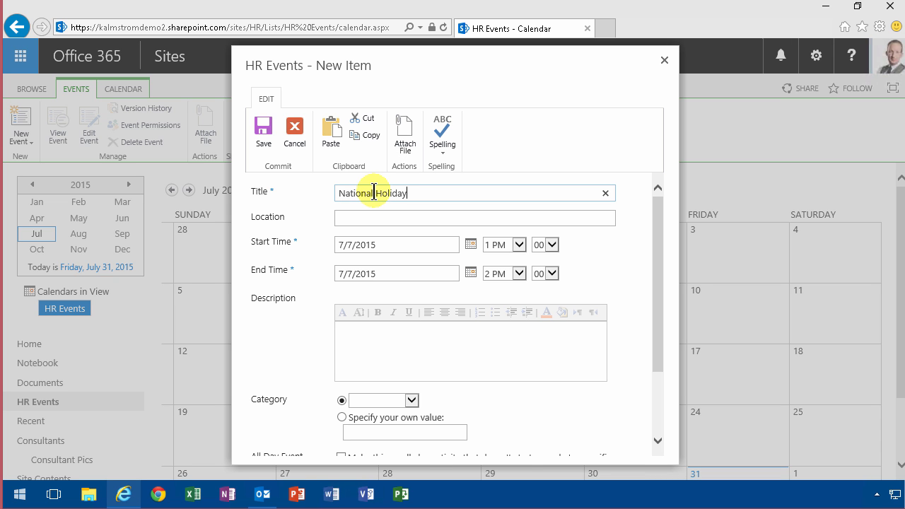
pyautogui.click(376, 347)
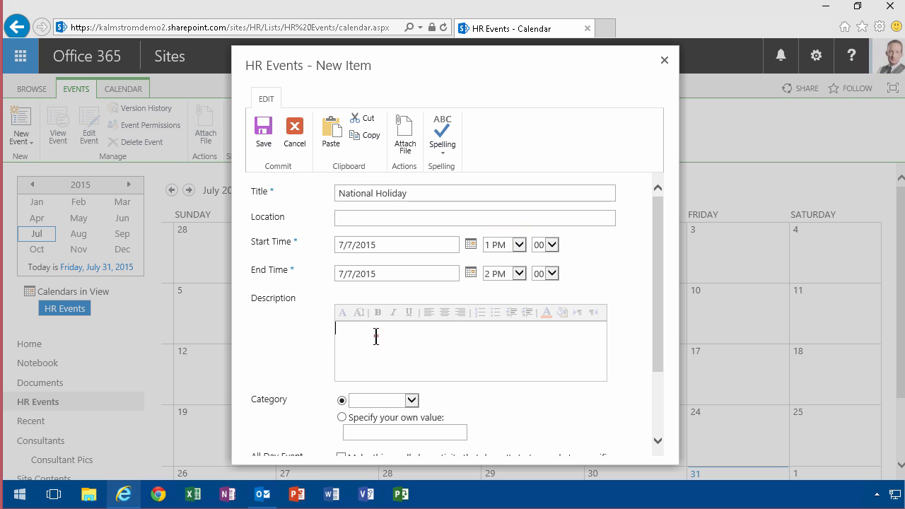
pyautogui.write('Closed')
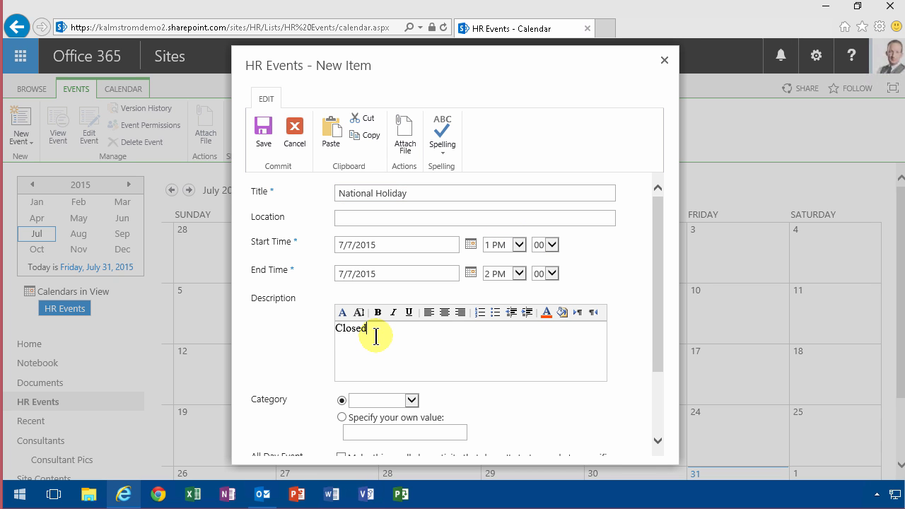
pyautogui.write('for business')
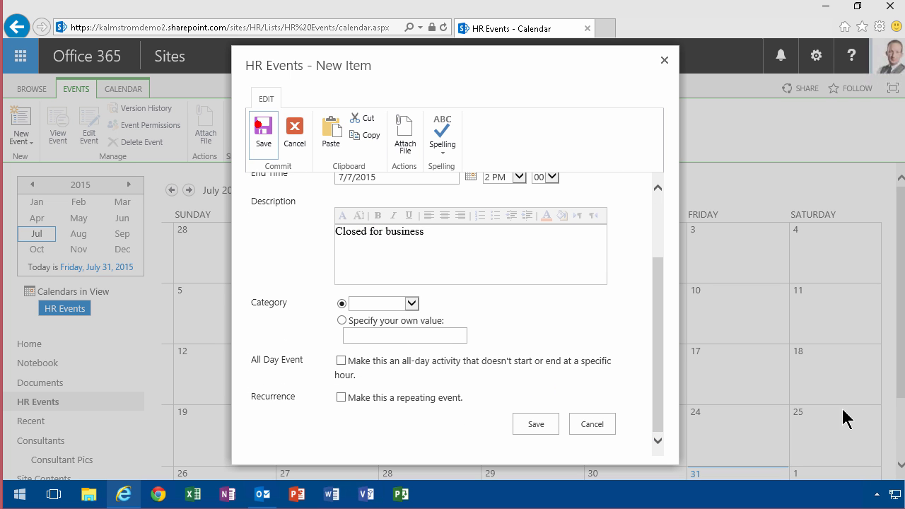
pyautogui.click(535, 424)
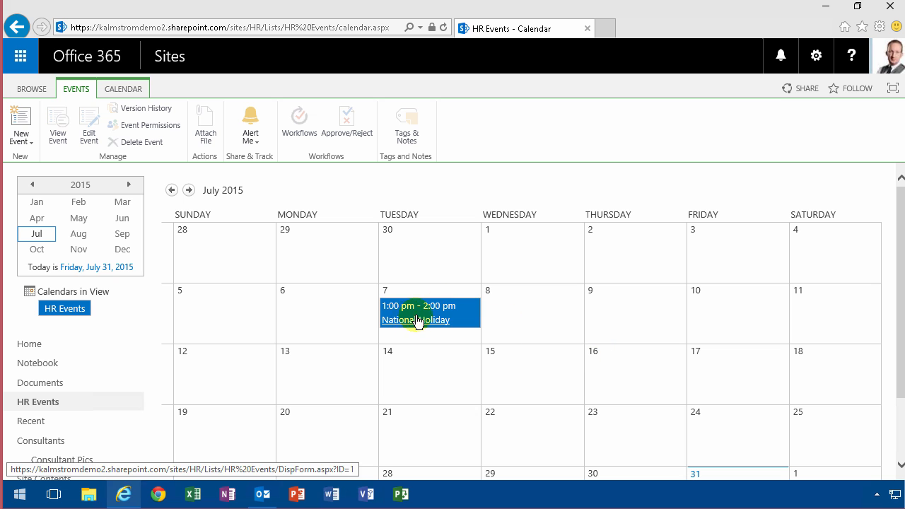
pyautogui.moveTo(427, 319)
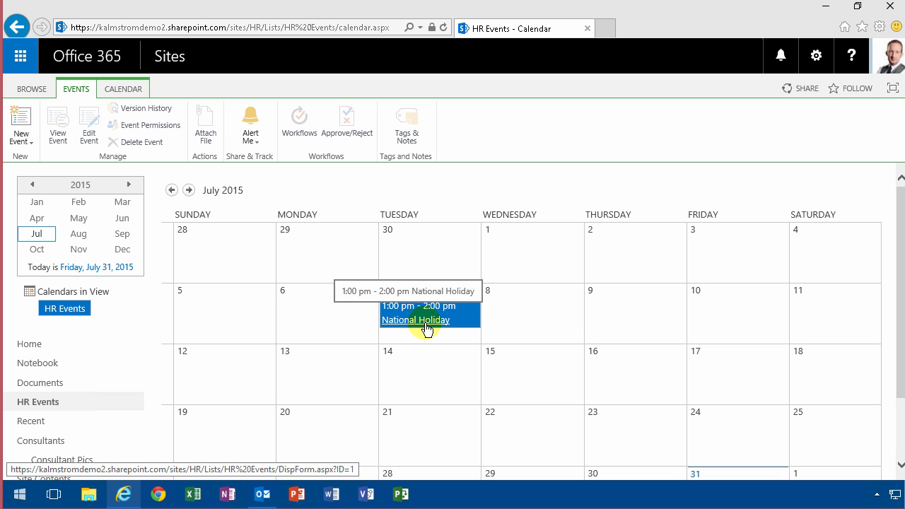
# Step: Make National Holiday an all-day event and move it from July 7 to July 8
pyautogui.click(416, 319)
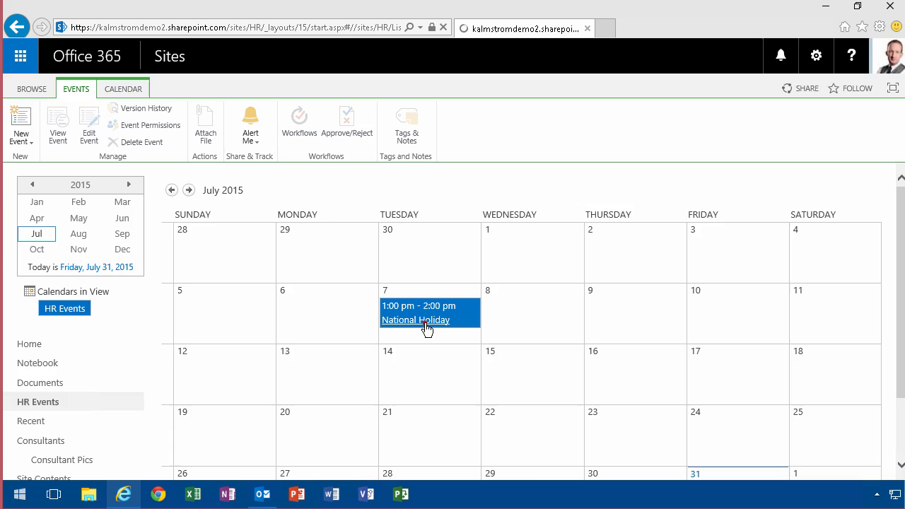
pyautogui.click(416, 320)
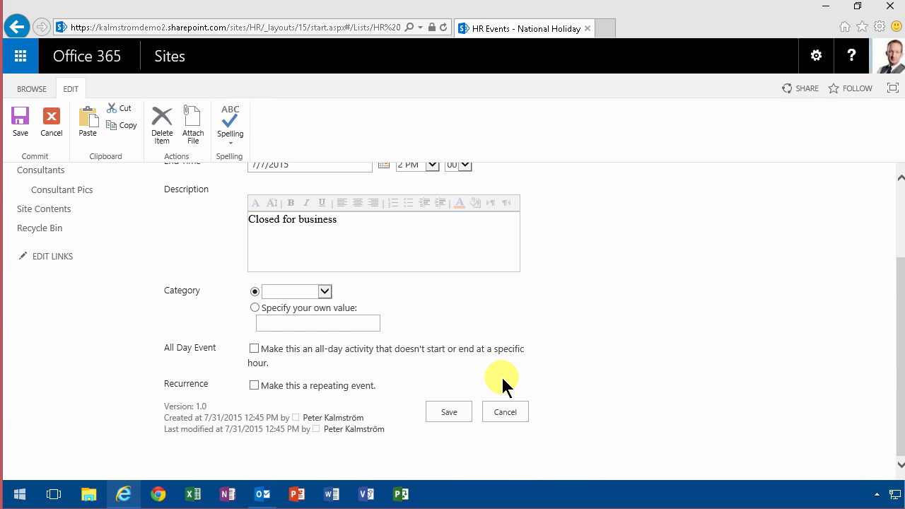
pyautogui.click(255, 347)
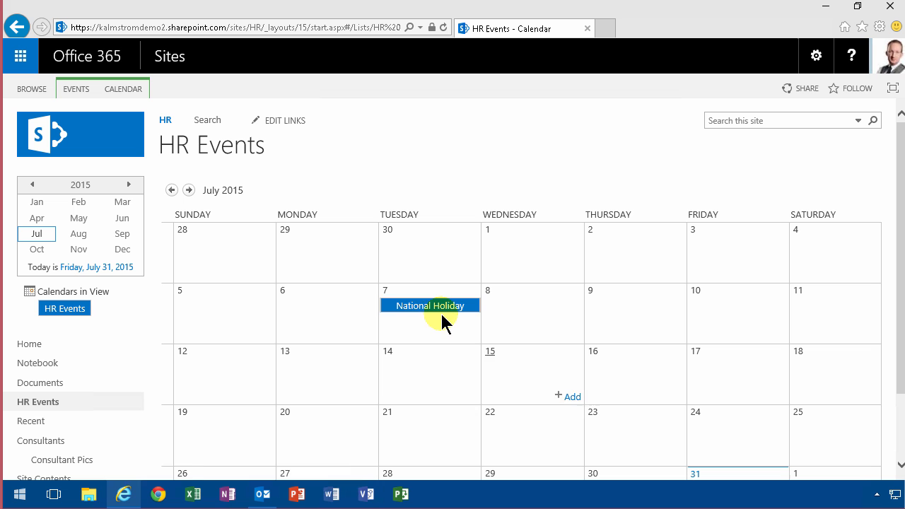
pyautogui.moveTo(430, 305); pyautogui.dragTo(635, 305)
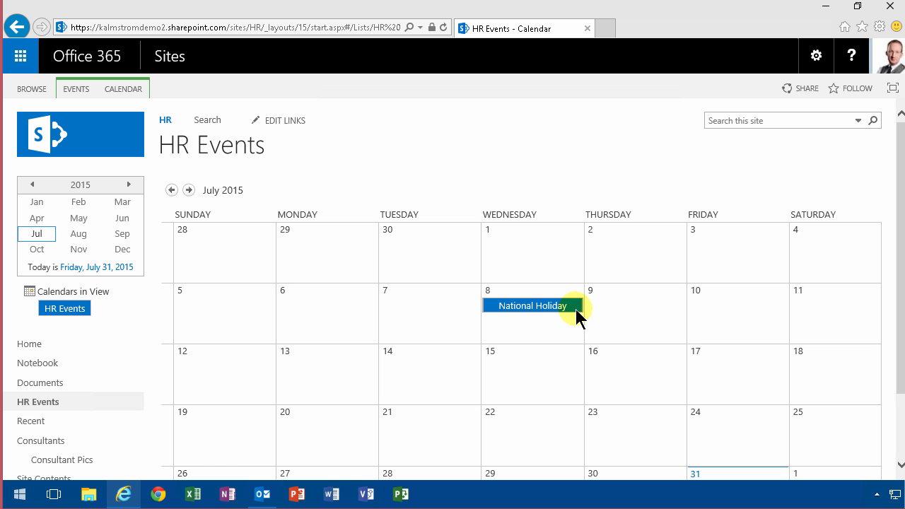
pyautogui.moveTo(493, 311)
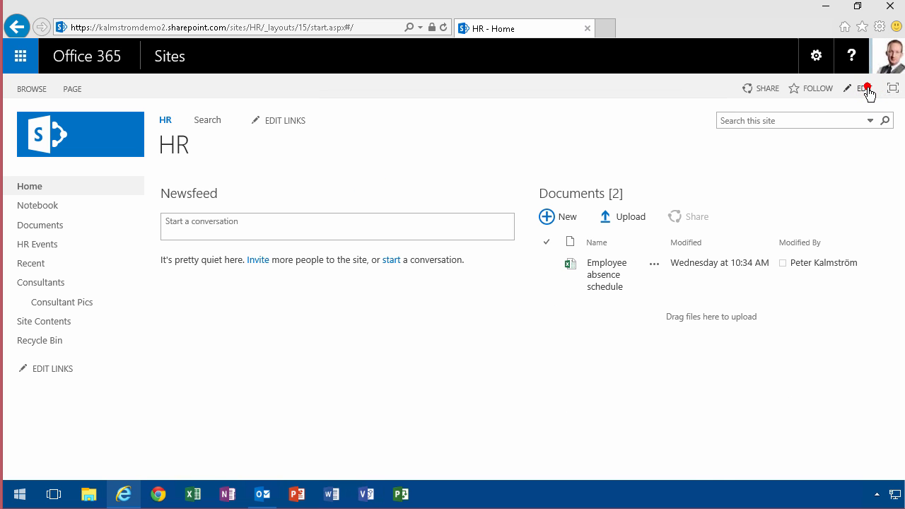
# Step: Edit the HR home page and insert the HR Events calendar as an app part
pyautogui.click(864, 88)
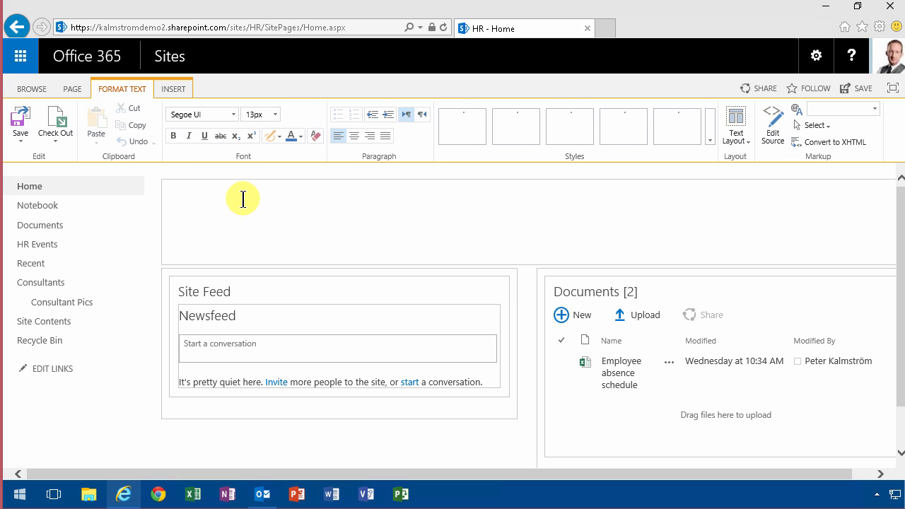
pyautogui.click(172, 88)
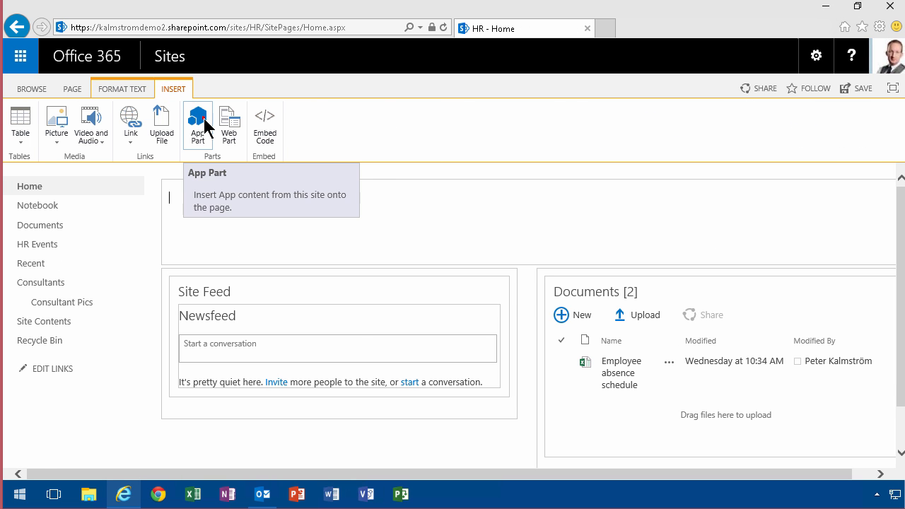
pyautogui.click(198, 120)
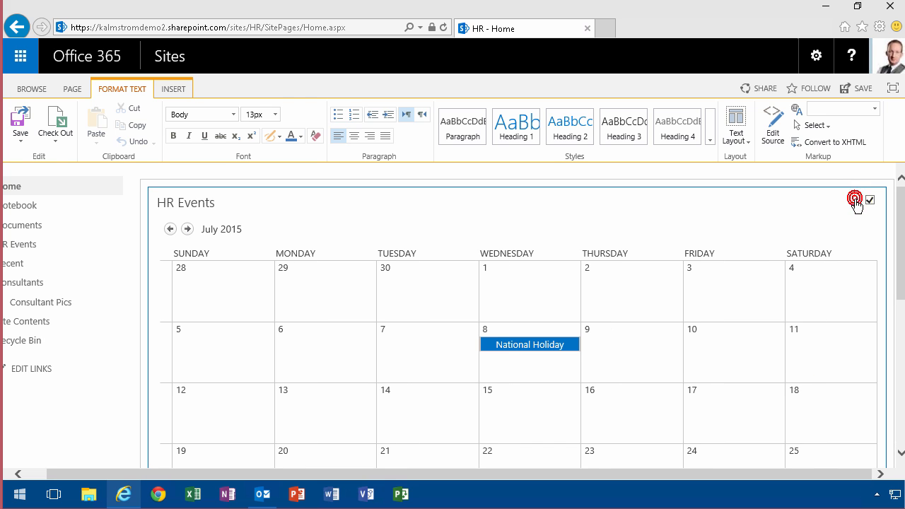
# Step: Confirm the calendar web part's settings and save the HR home page
pyautogui.click(857, 199)
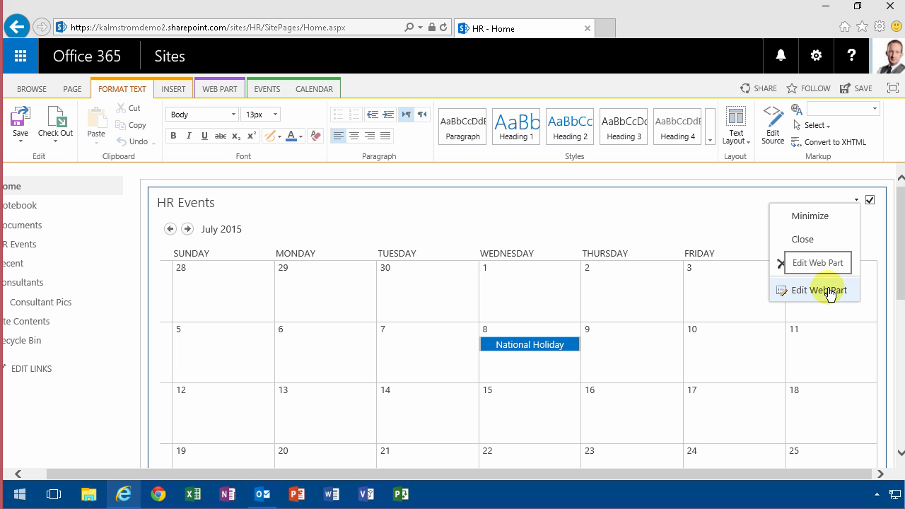
pyautogui.click(819, 289)
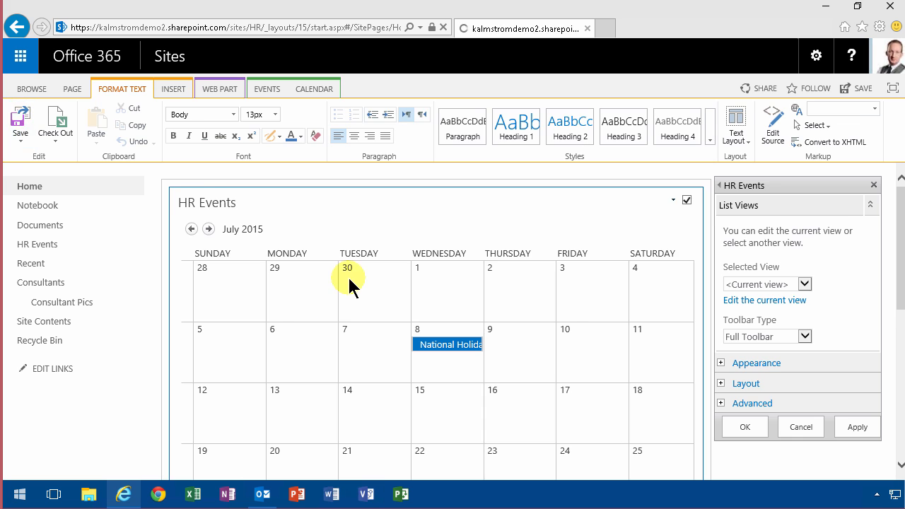
pyautogui.click(800, 427)
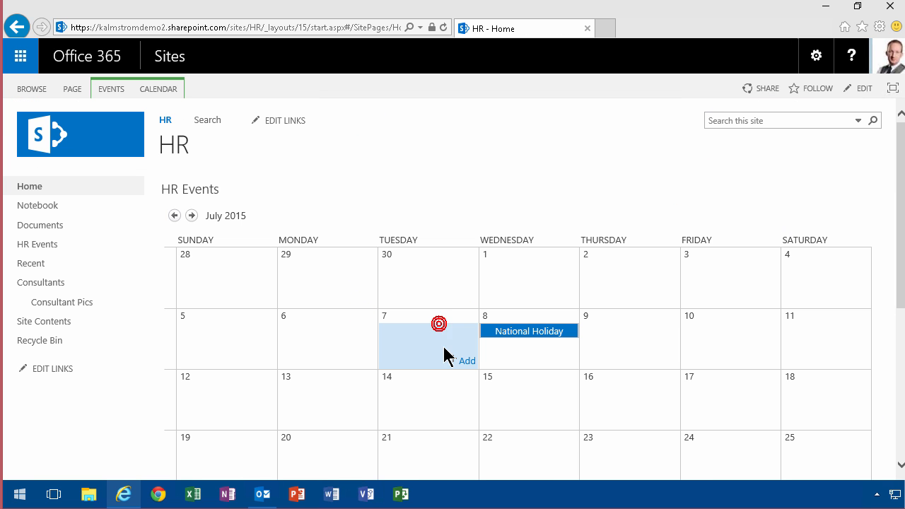
pyautogui.moveTo(508, 350)
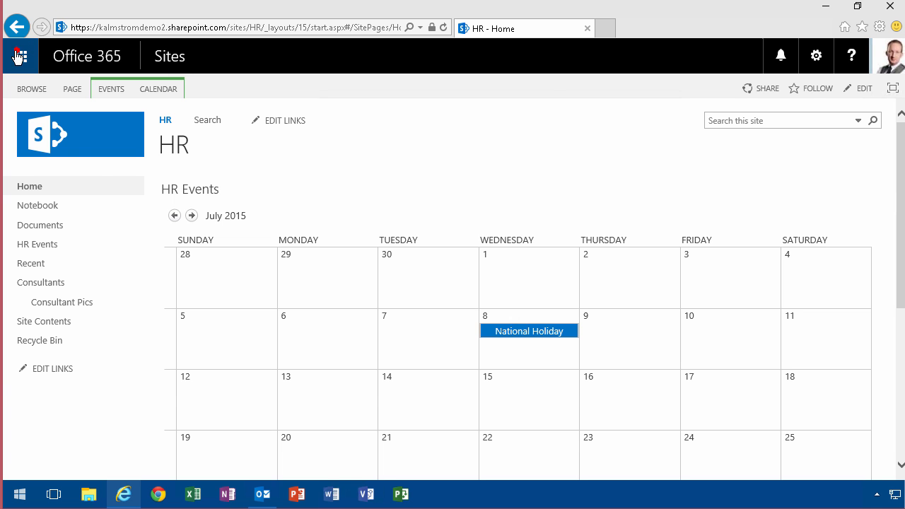
# Step: Show the Office 365 app launcher list over the HR home page
pyautogui.click(20, 57)
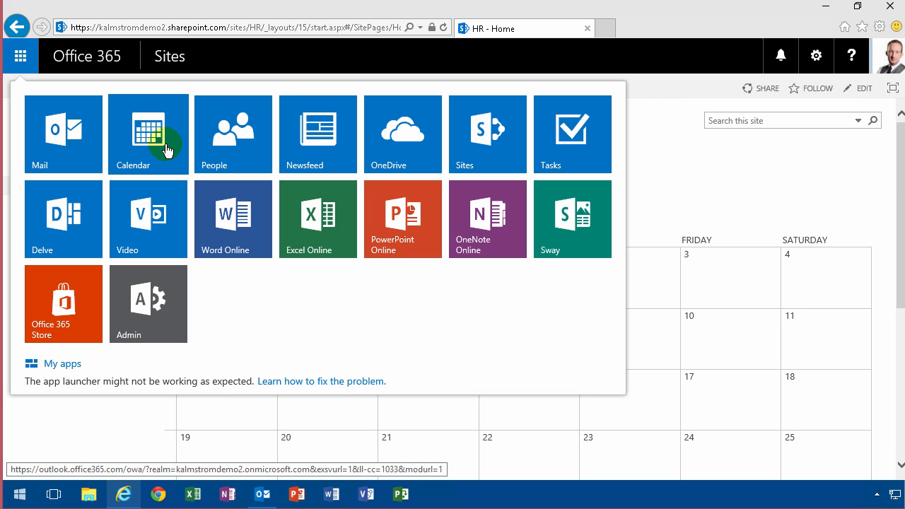
# Step: Dismiss the app launcher, leaving the HR home page with its HR Events calendar
pyautogui.click(19, 56)
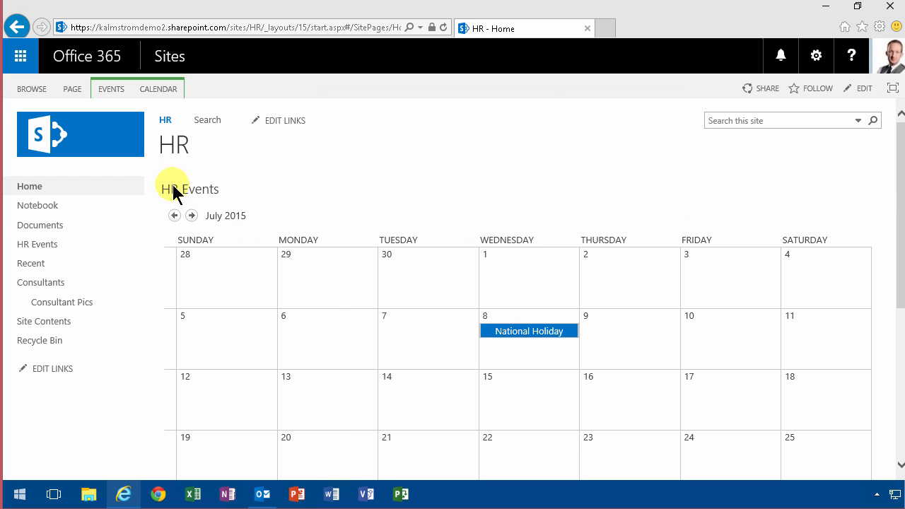
pyautogui.moveTo(178, 186)
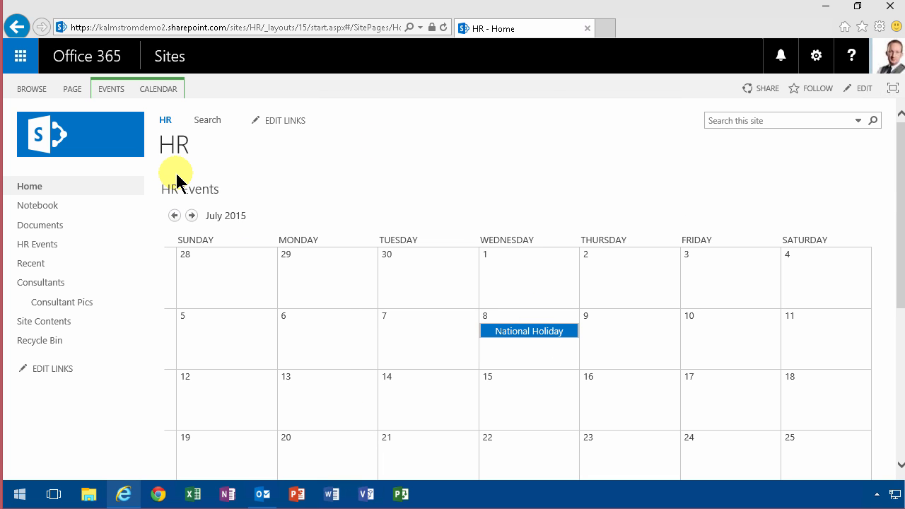
pyautogui.moveTo(177, 156)
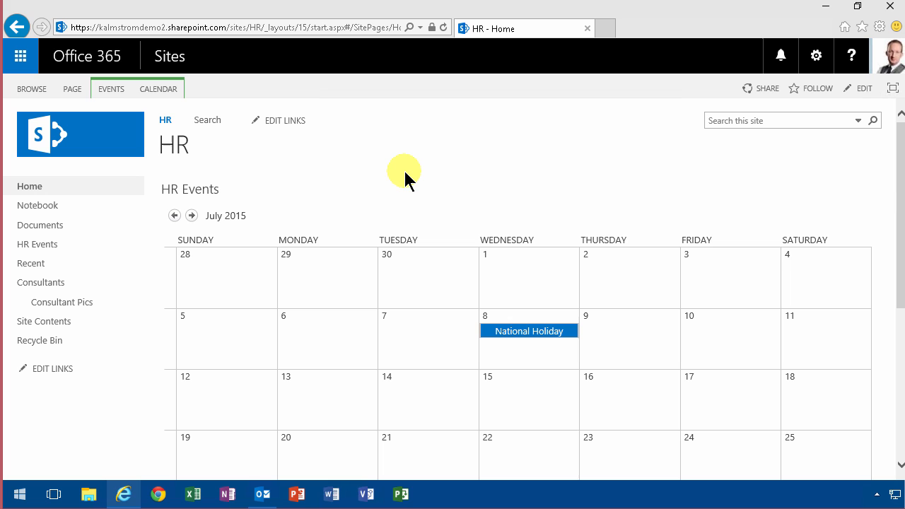
pyautogui.moveTo(404, 178)
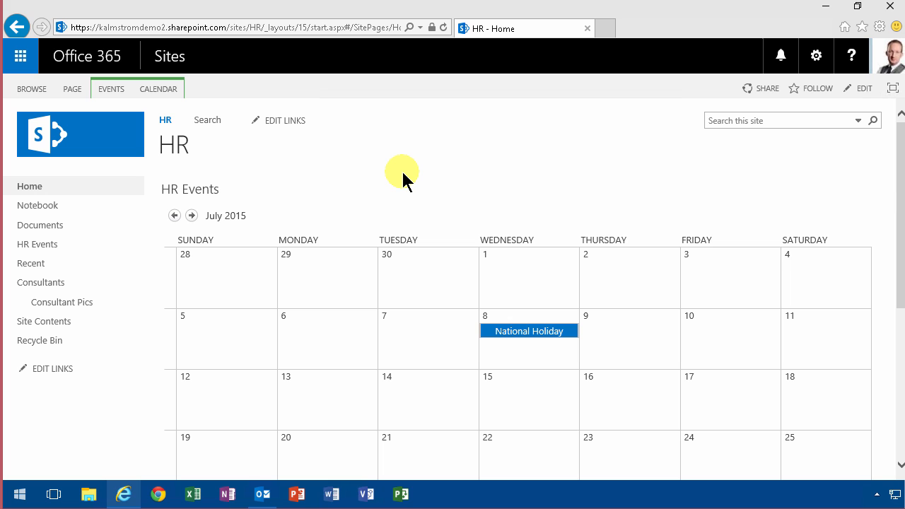
pyautogui.moveTo(410, 177)
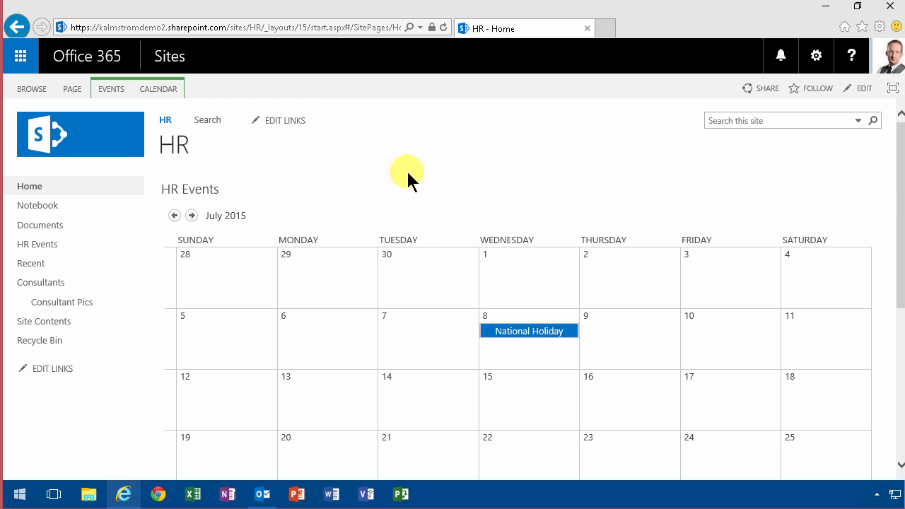